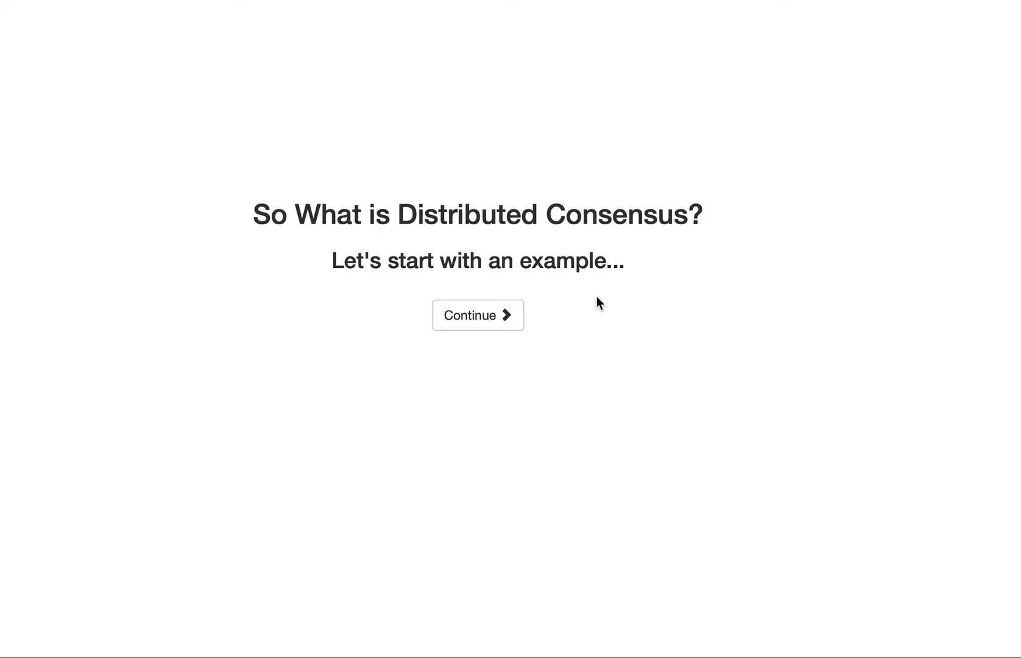
Step: Let the animation replicate the SET 5 entry to both followers, still uncommitted
click(477, 315)
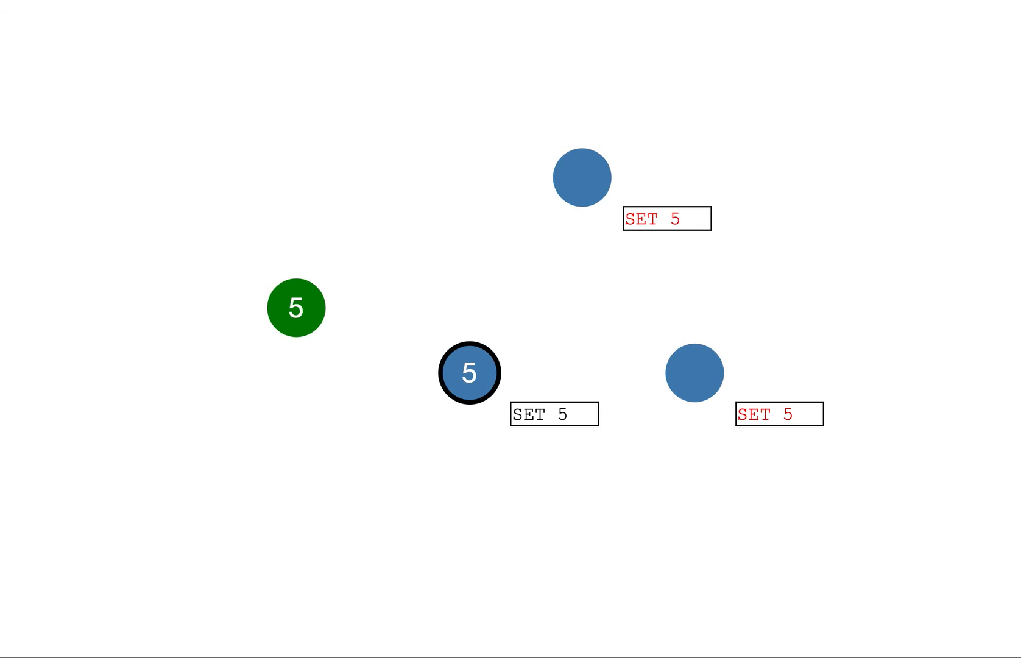
mouse_move(731, 258)
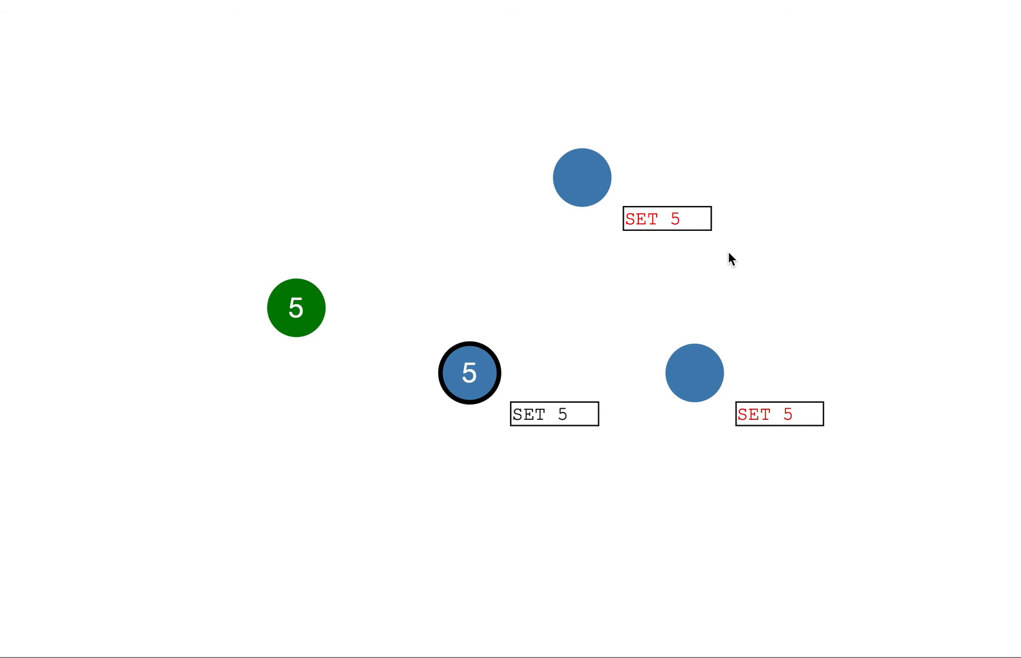